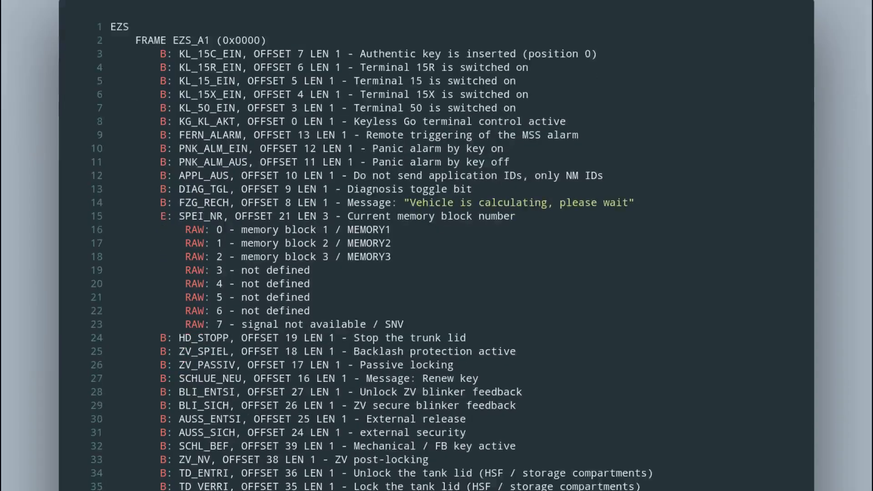
Scroll down through the EZS signal definitions toward the Python parser with build_function_getter.
scroll("down", 3)
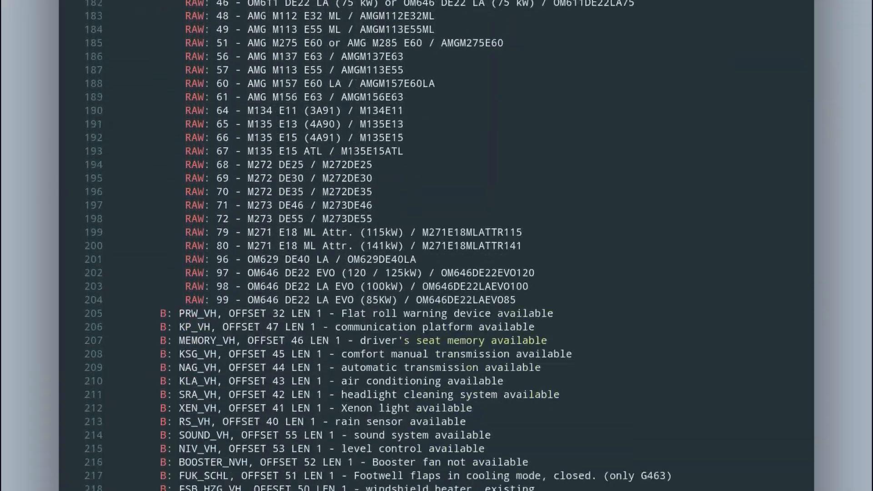
scroll("down", 3)
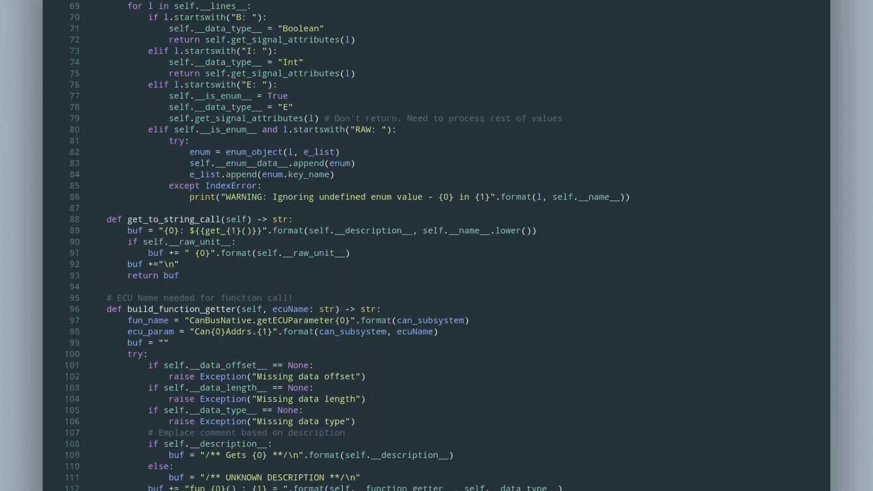
Scroll through the generated Kotlin get_/set_ CAN functions and enum classes like SFB and T_Z.
scroll("down", 3)
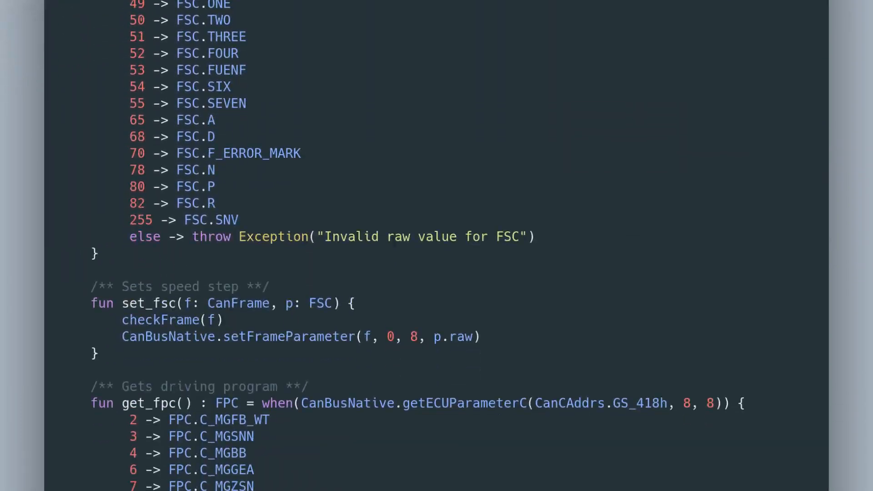
scroll("down", 3)
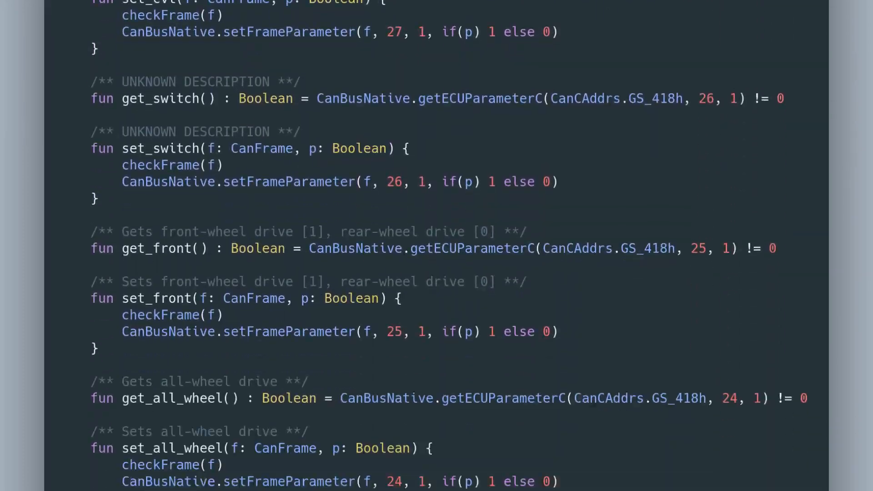
scroll("down", 3)
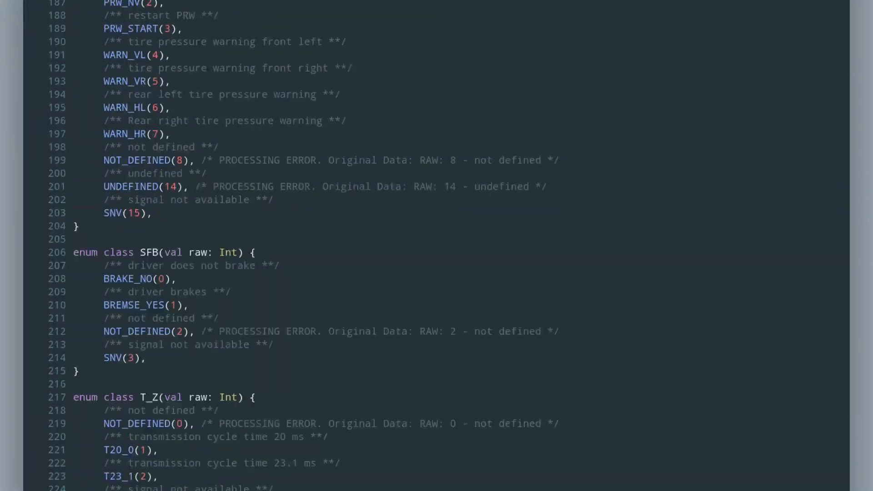
scroll("down", 3)
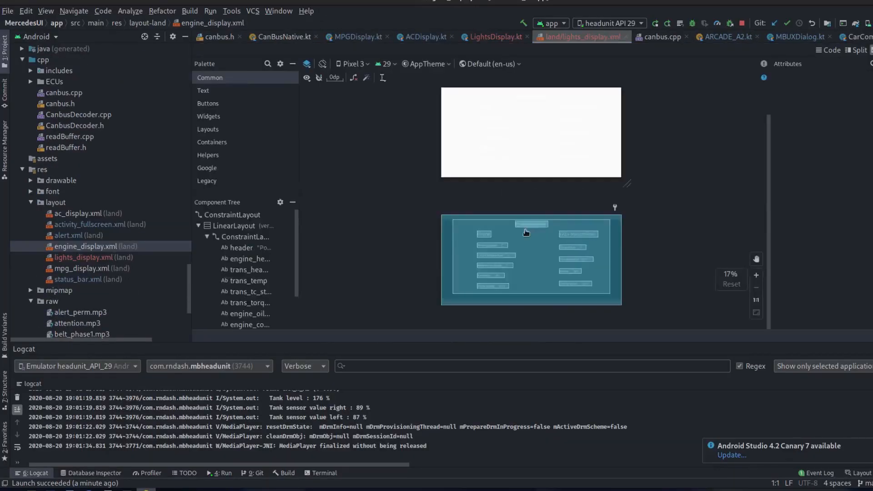
Review lights_display.xml in Split view and FullscreenActivity's pager adapter, then show LightsDisplay.kt.
left_click(93, 256)
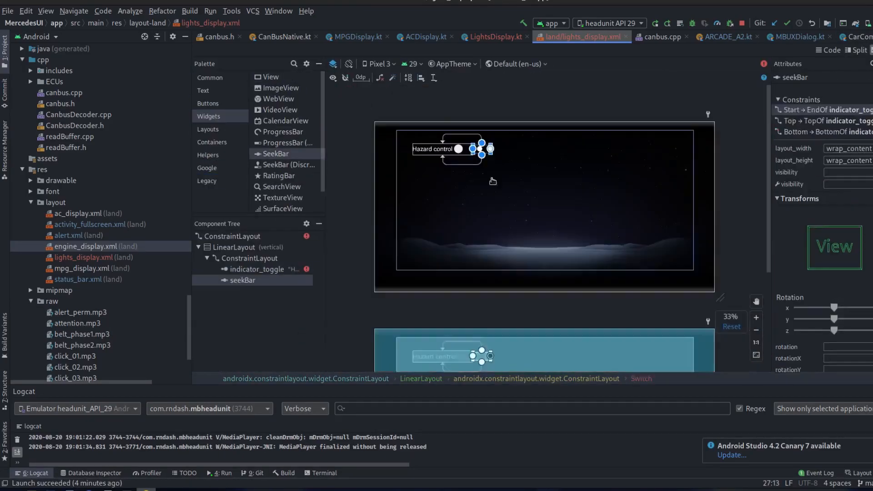
left_click(857, 50)
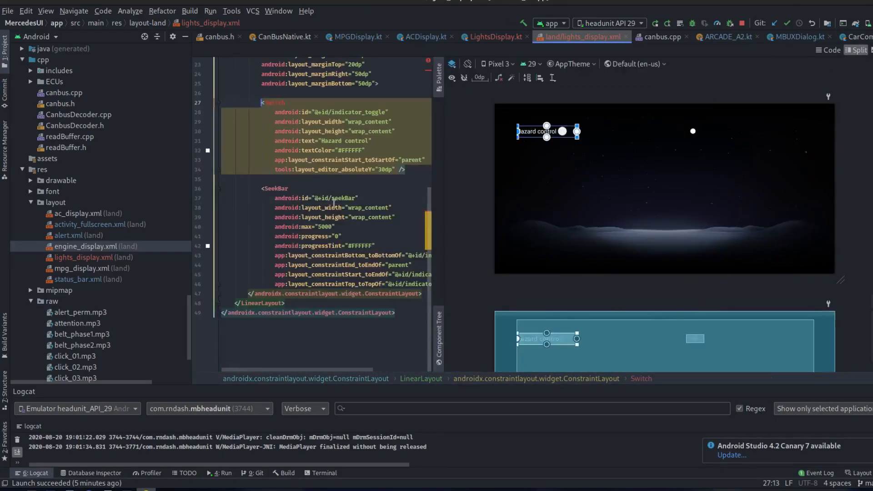
left_click(492, 37)
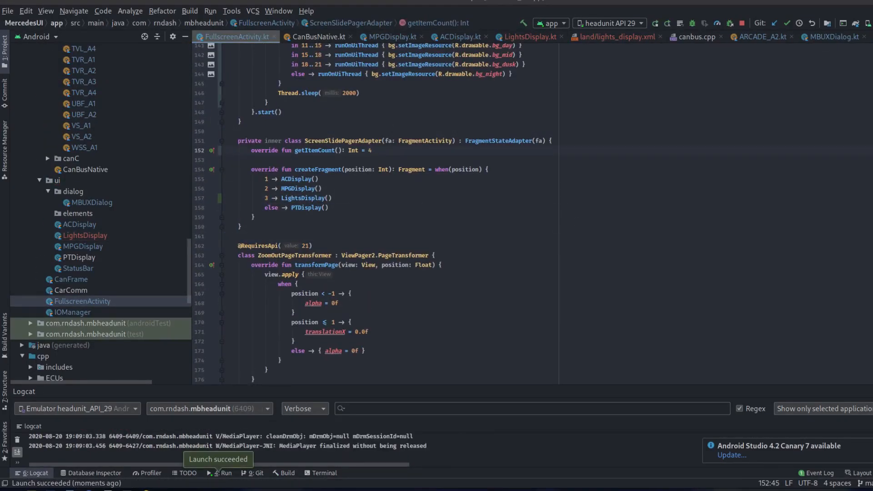
left_click(615, 36)
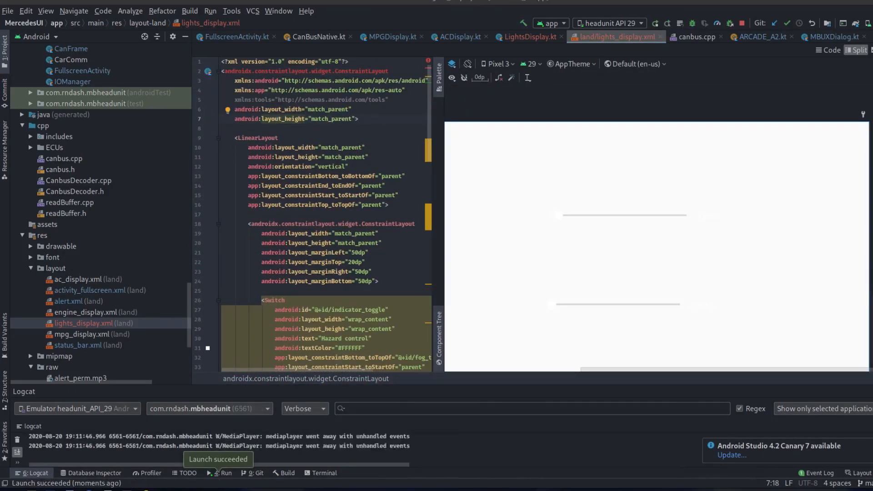
left_click(549, 36)
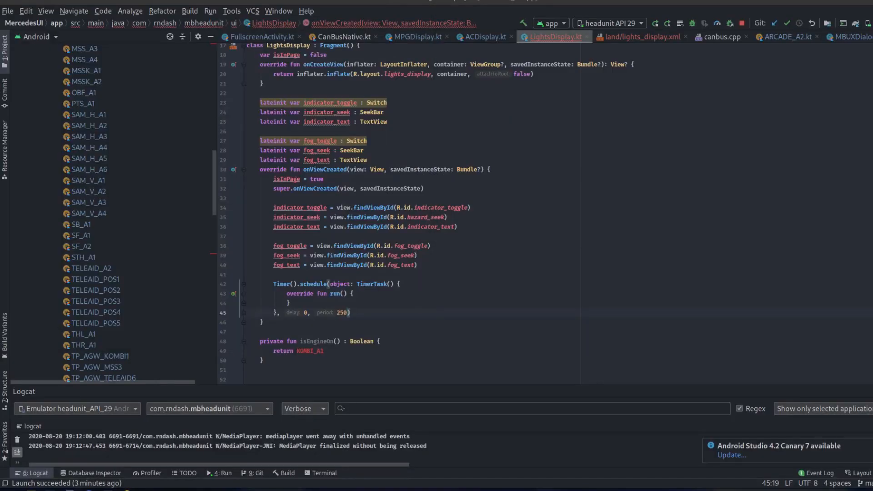
Add the EZS_A2 hazard frame sending loop and listeners, checking CarComm's sendThread along the way.
type("EZS_A2")
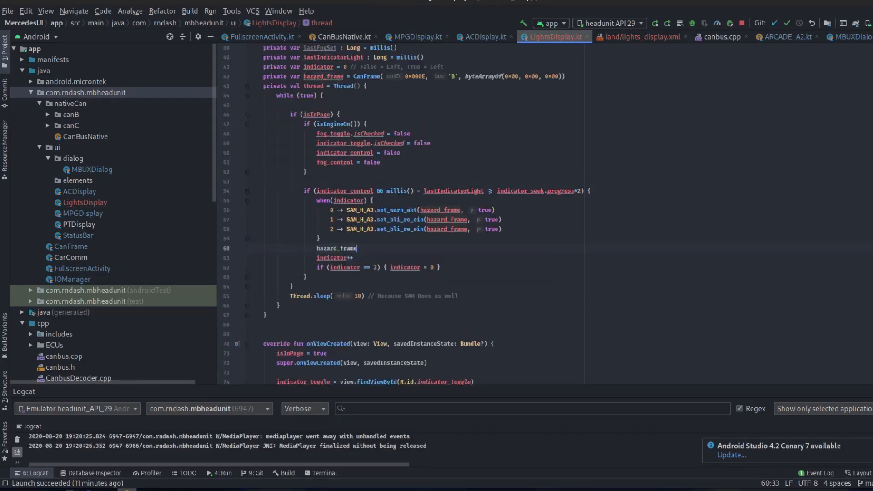
left_click(71, 256)
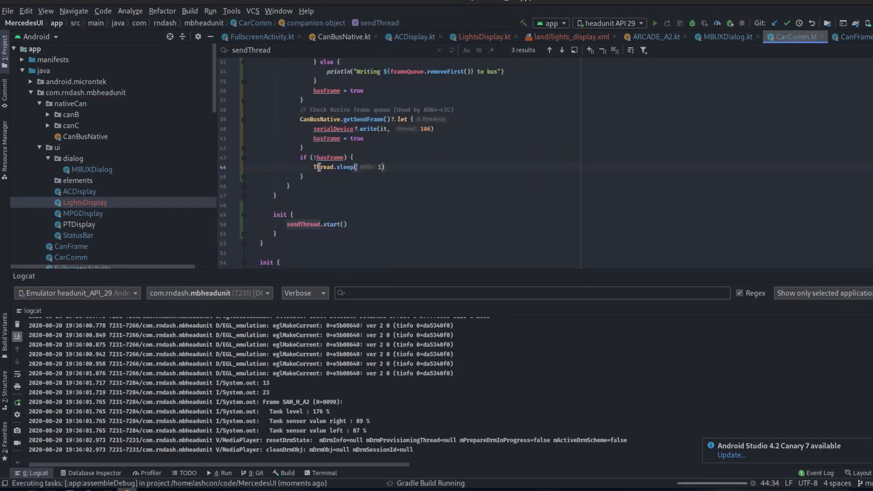
left_click(482, 36)
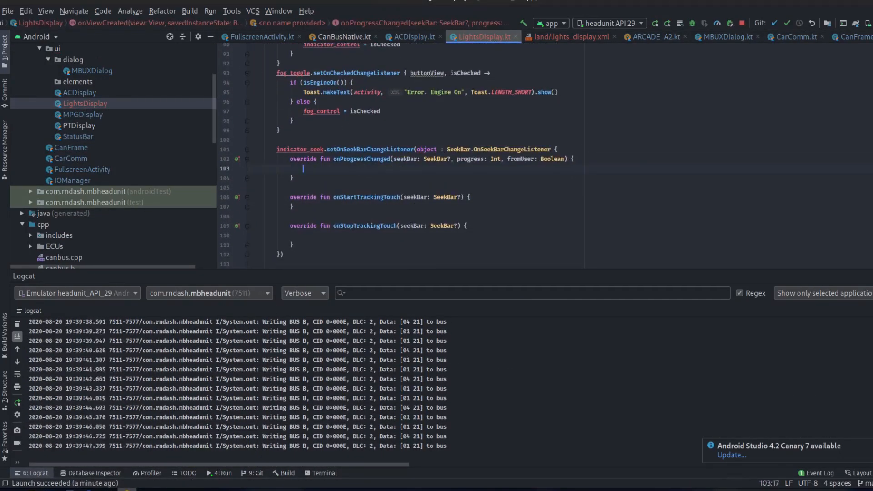
left_click(569, 36)
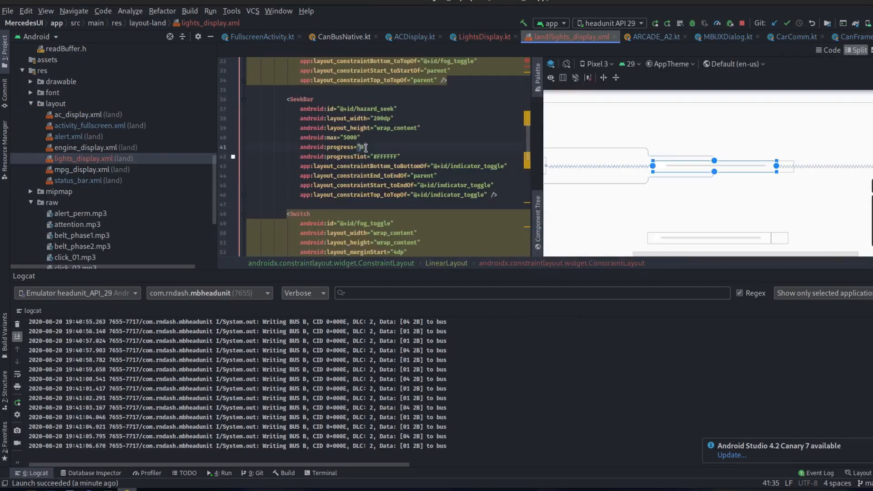